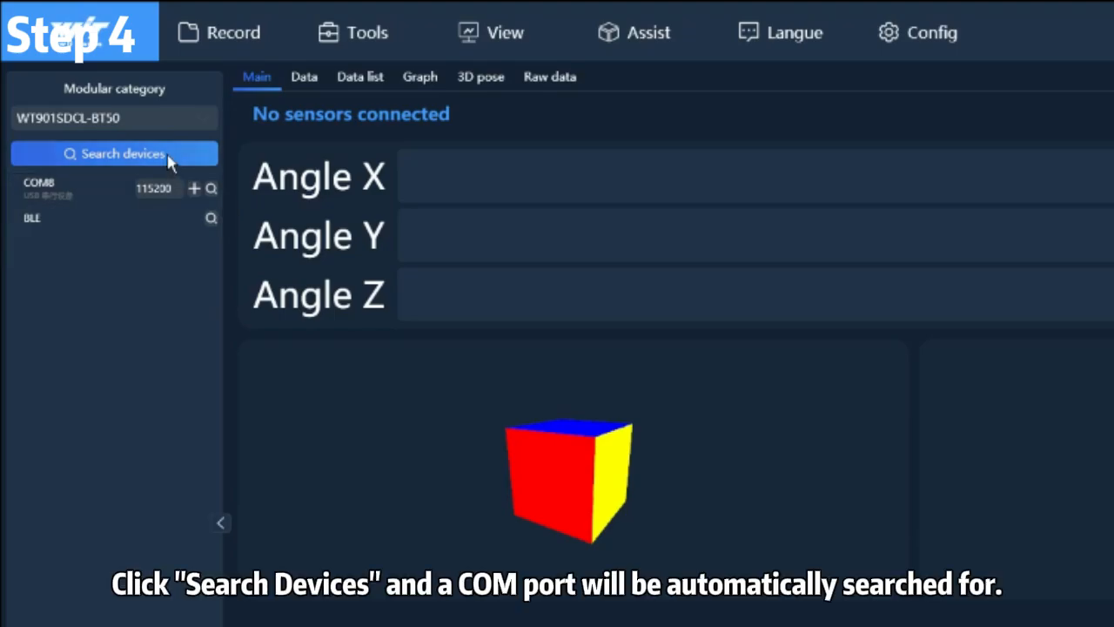
# - Search for connected sensors until COM8 appears in the device list
pyautogui.click(114, 153)
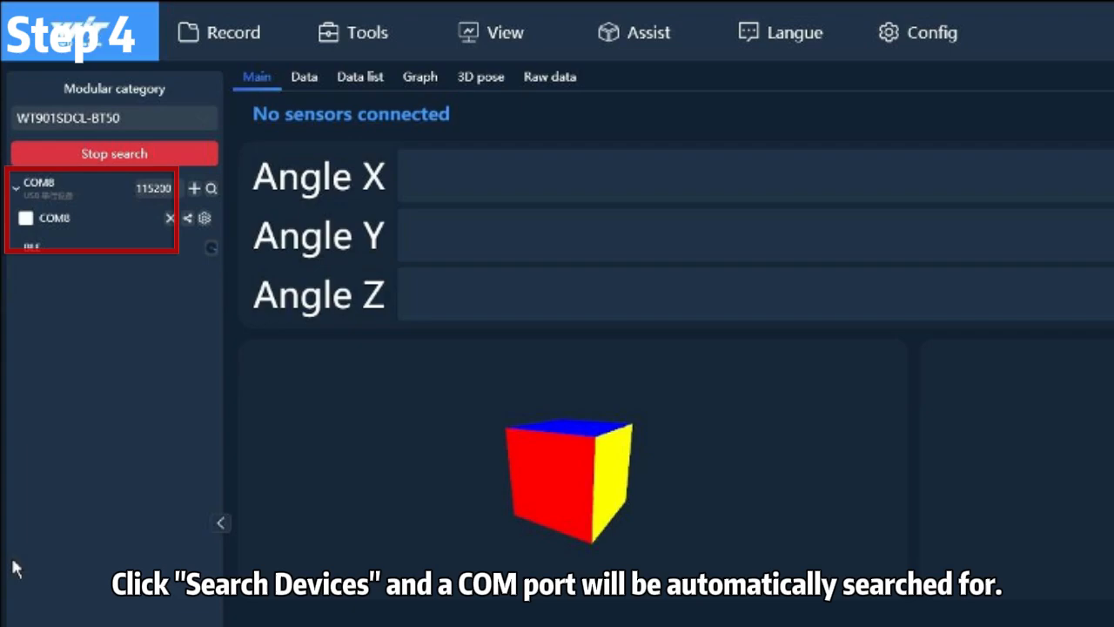
pyautogui.click(25, 218)
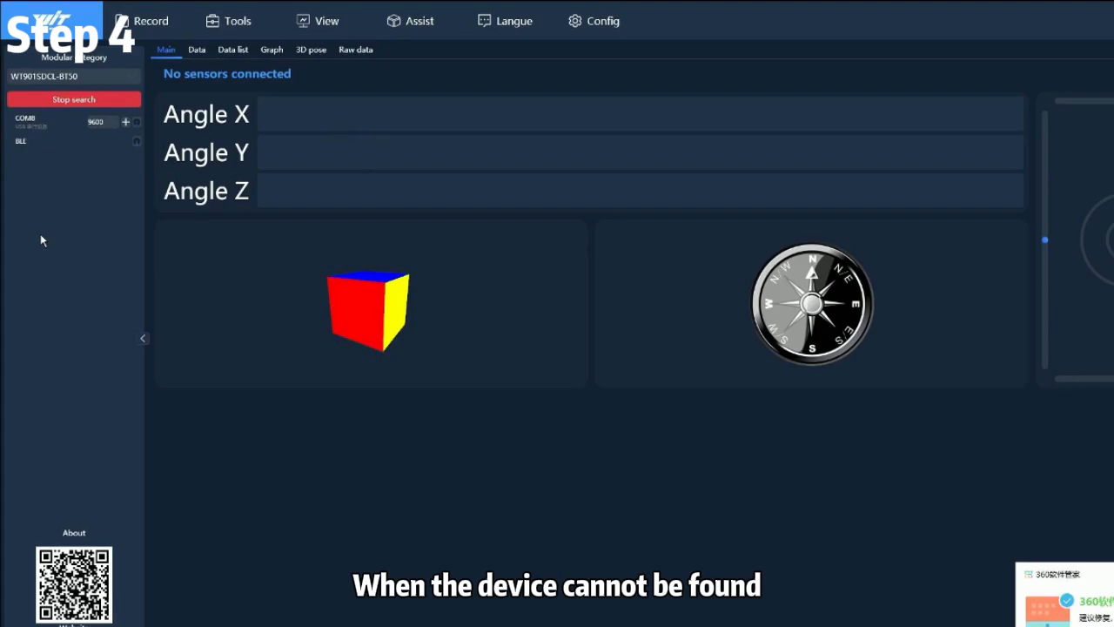
# - Switch COM8 from 9600 to 115200 baud and connect the sensor
pyautogui.click(103, 122)
pyautogui.write('115200')
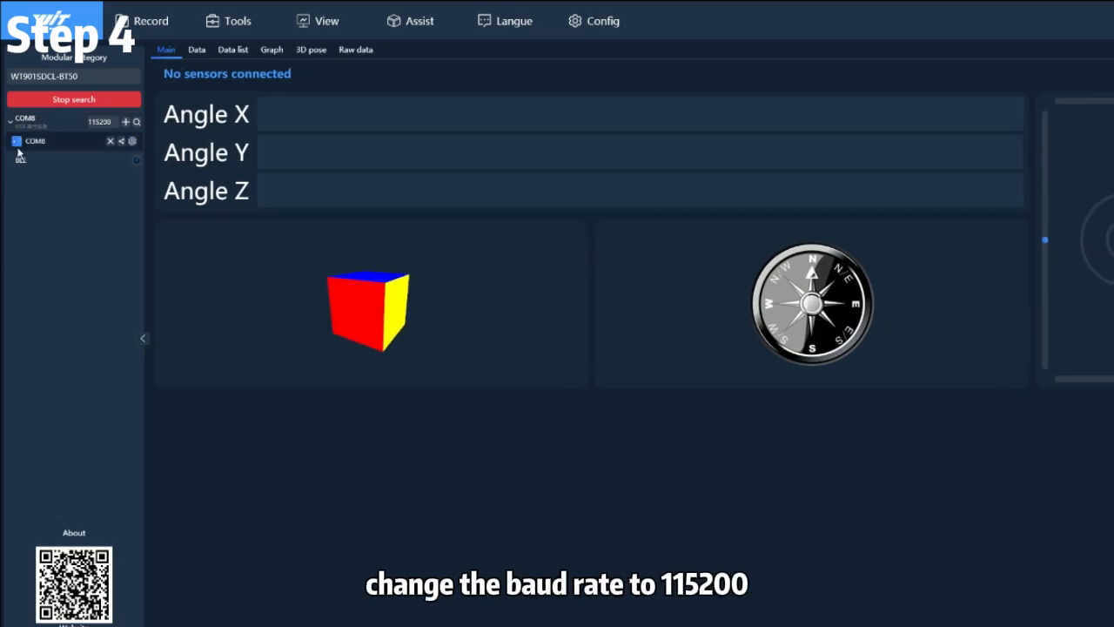
pyautogui.click(16, 141)
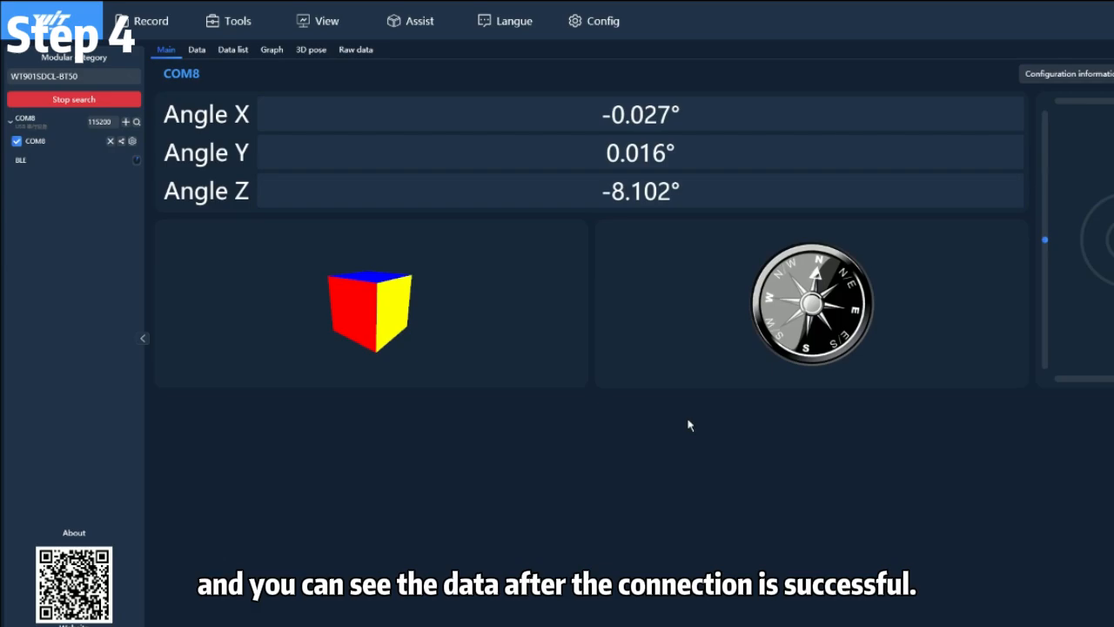
pyautogui.moveTo(729, 391)
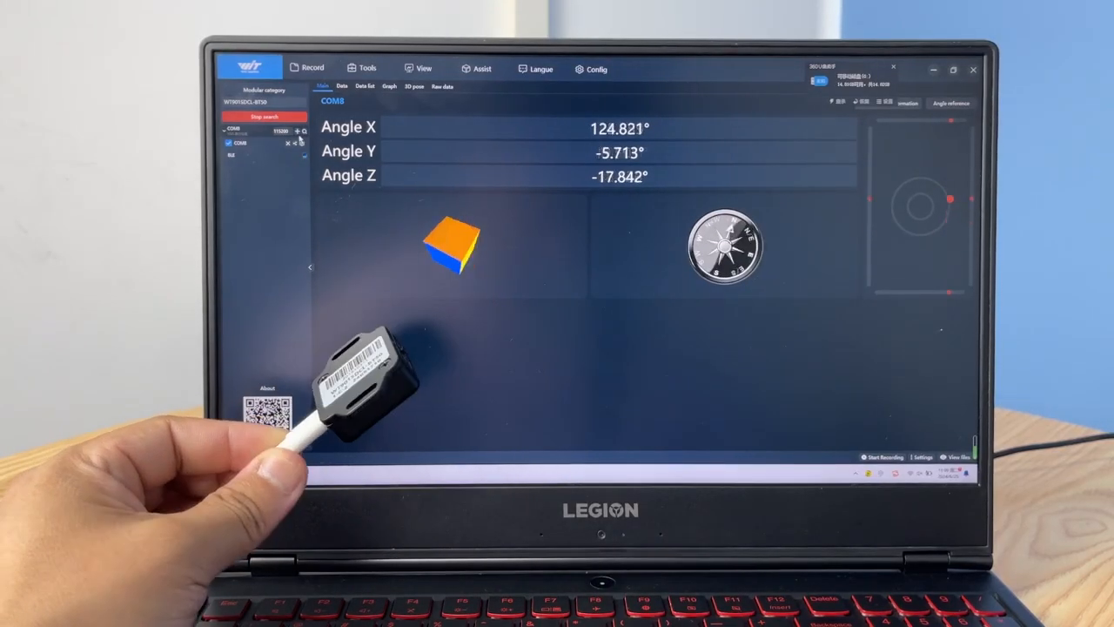
# - Browse the Data tables, then the live Graph plots of the sensor readings
pyautogui.click(342, 86)
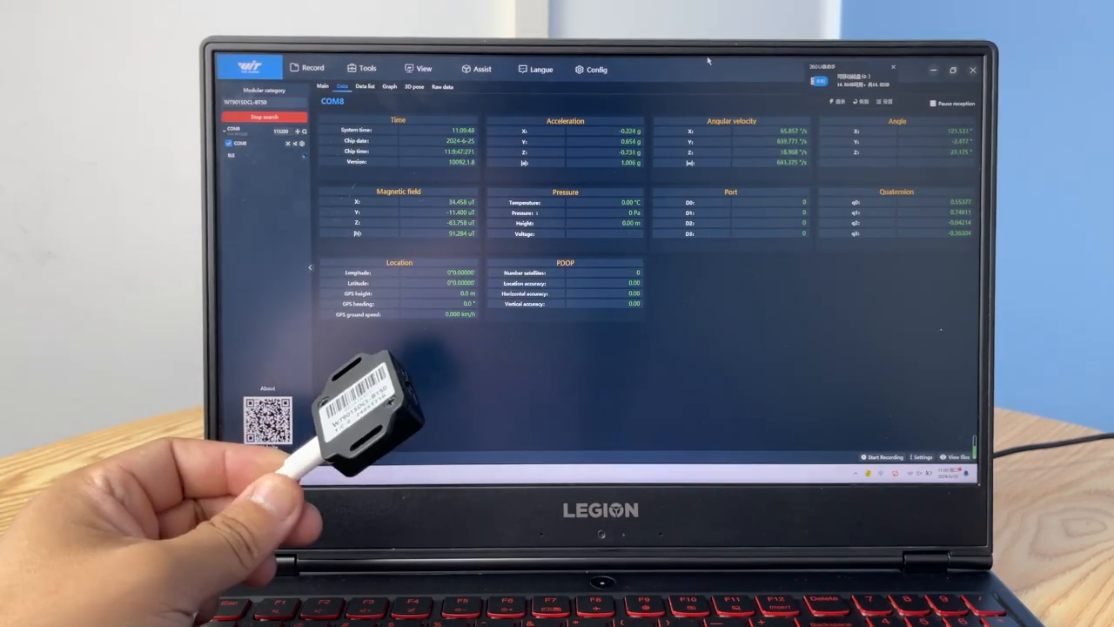
pyautogui.click(389, 86)
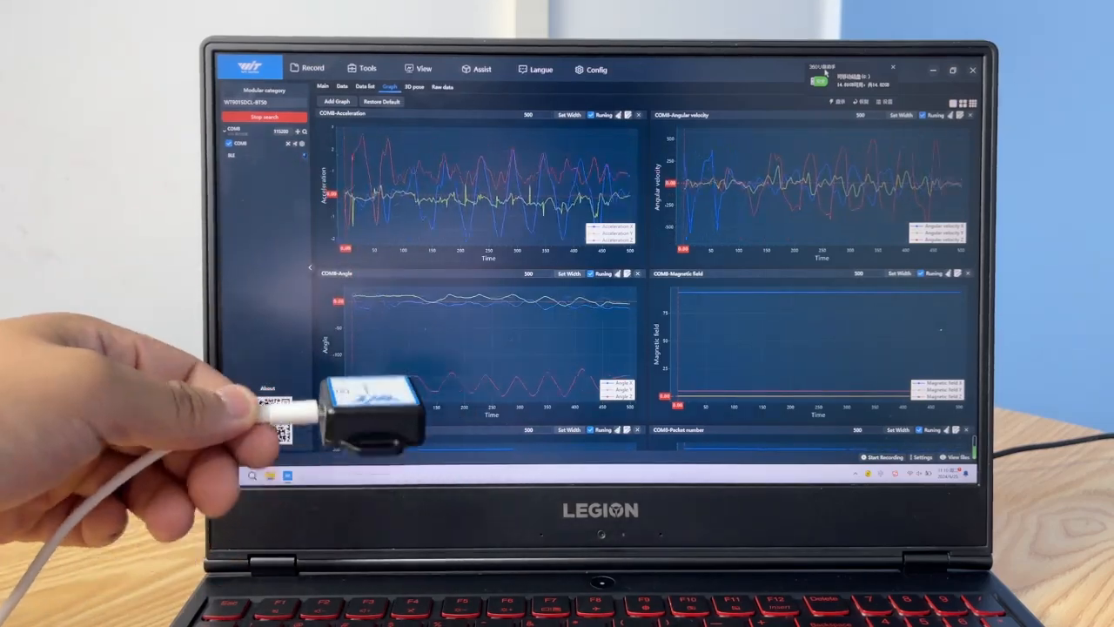
pyautogui.click(444, 86)
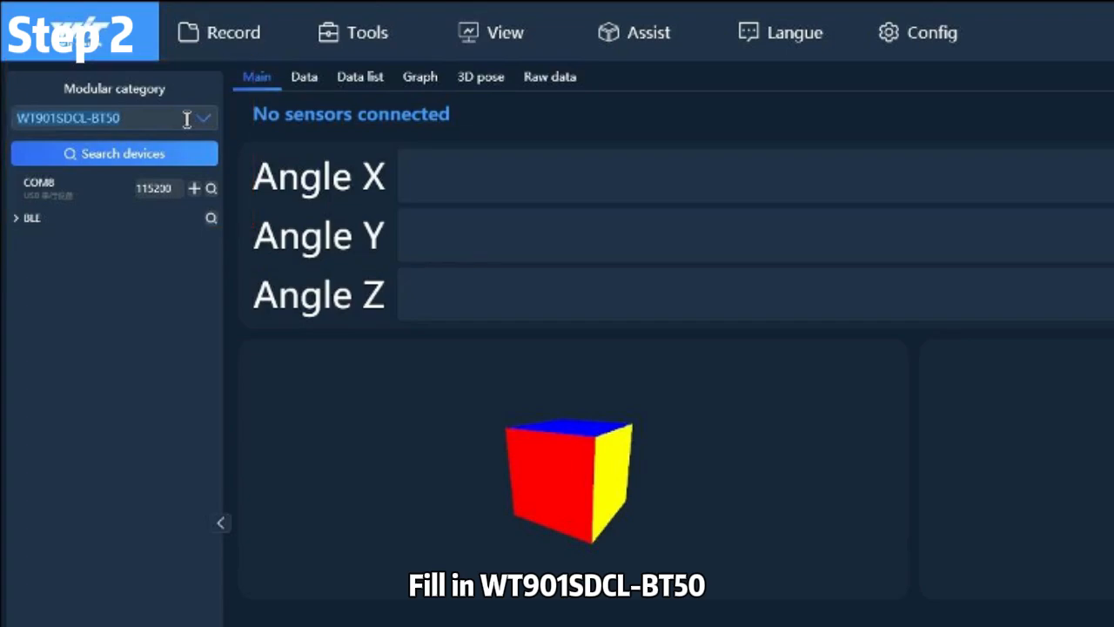
# - Start a device search for the WT901SDCL-BT50 module
pyautogui.click(114, 153)
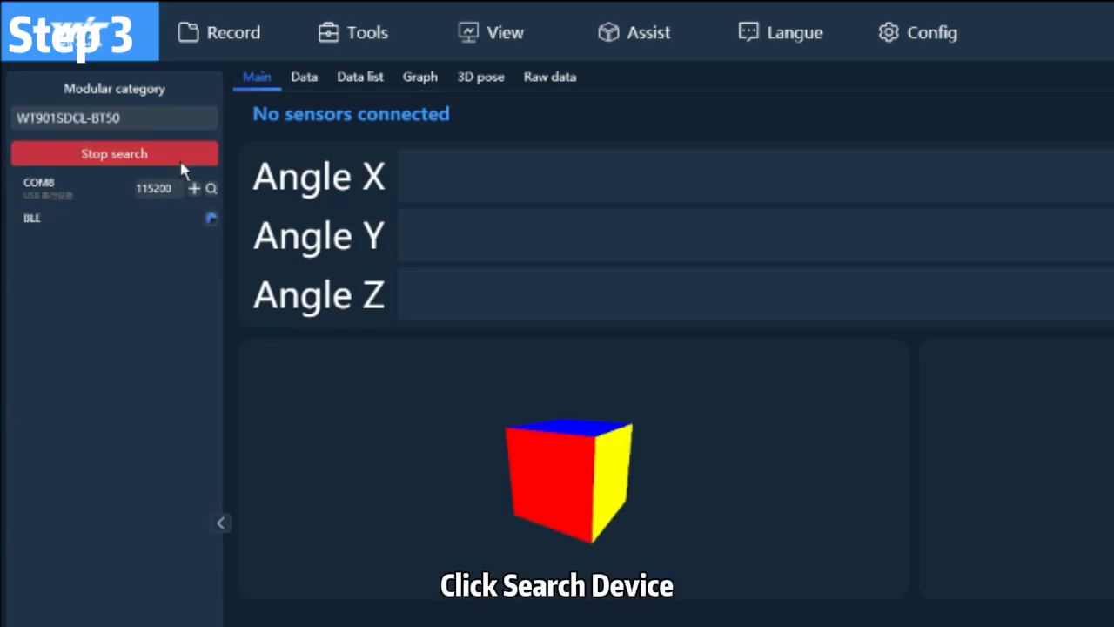